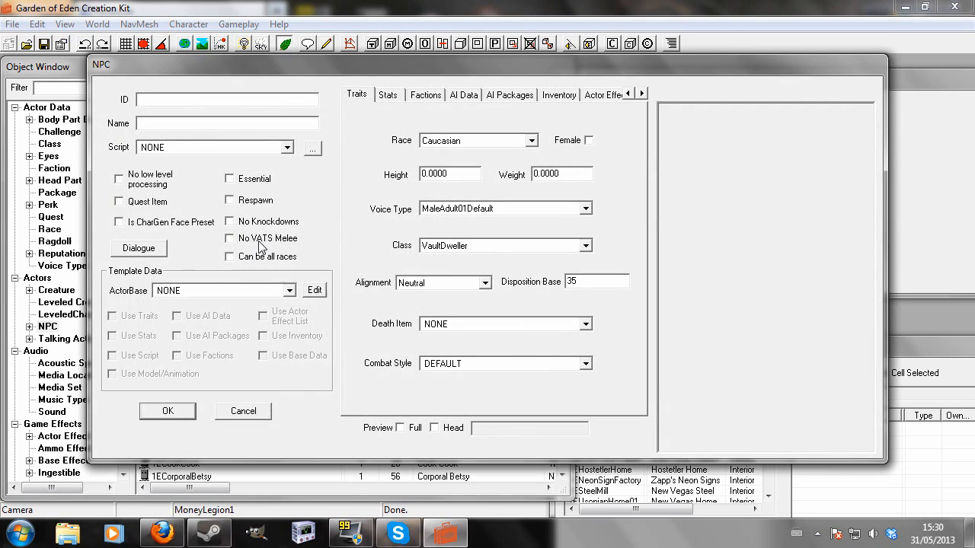
Step: Give the new NPC the ID MyNPC1 and the name NPC1
text(MyNPC1)
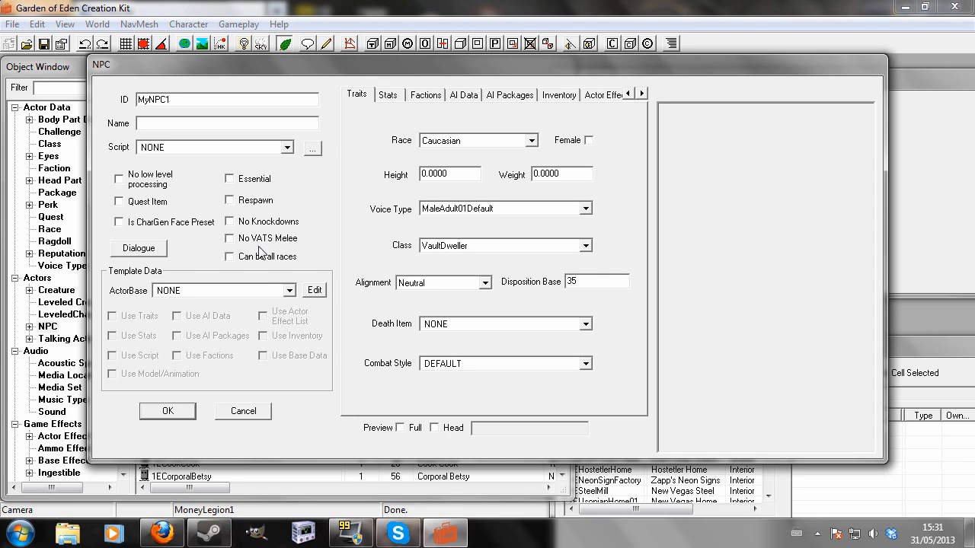
text(NPC1)
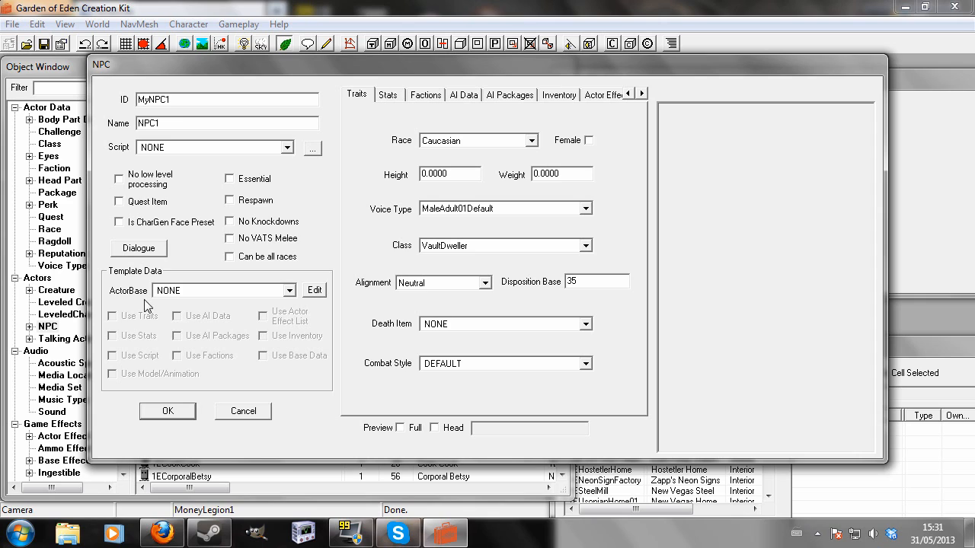
right_click(183, 204)
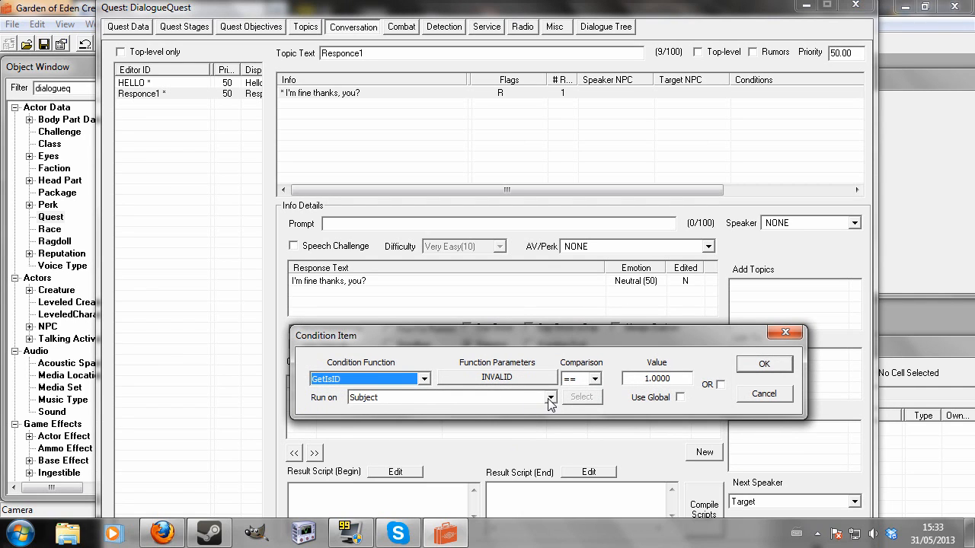
Step: Choose GetIsID as the new condition for the Responce1 line "I'm fine thanks, you?"
click(763, 393)
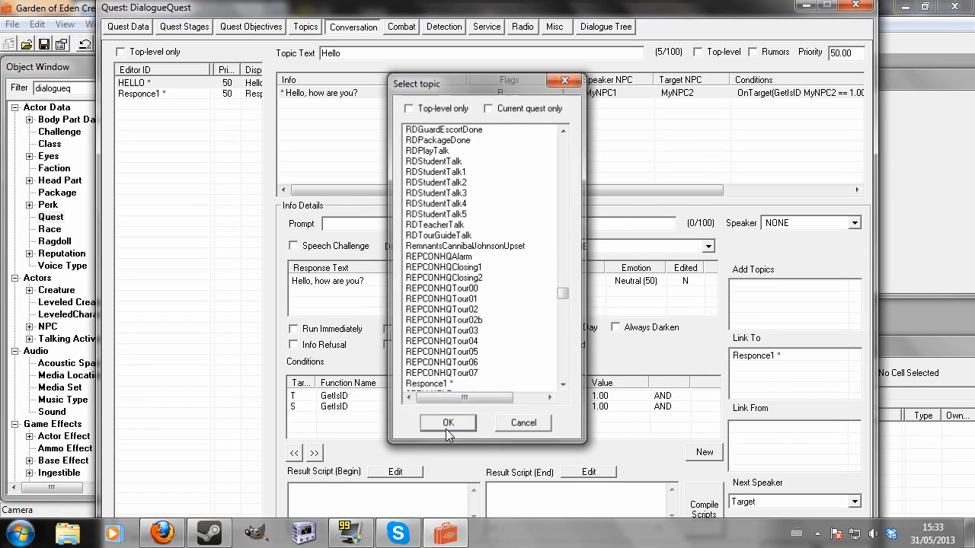
Step: Link the HELLO line onward to the Responce1 topic
click(447, 423)
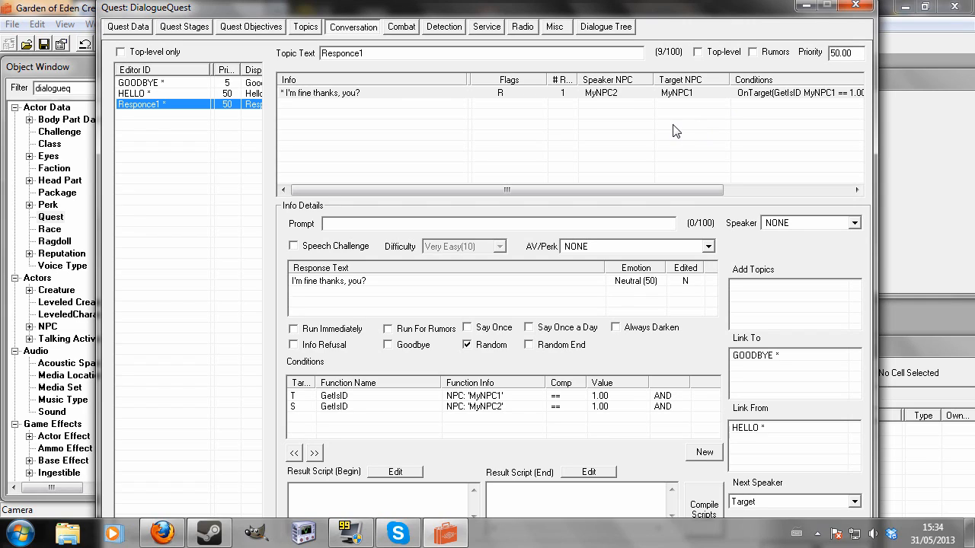